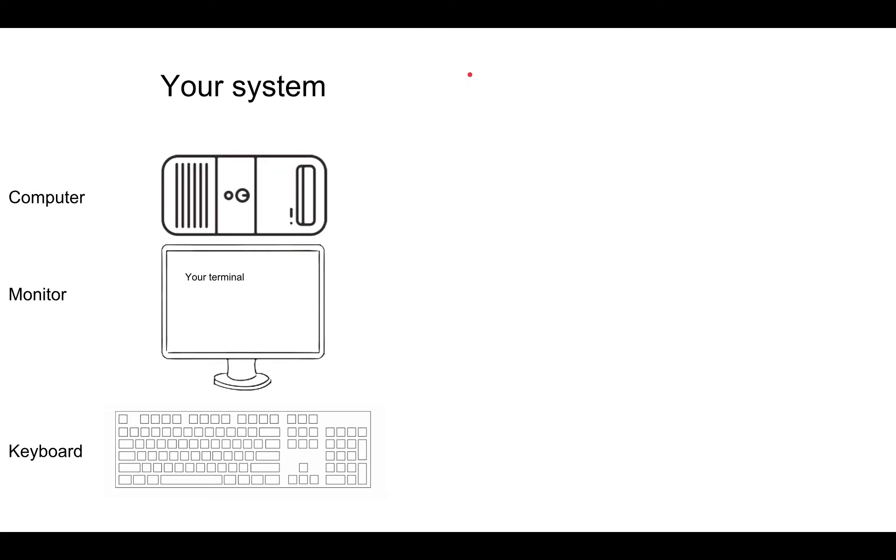
pyautogui.moveTo(443, 105)
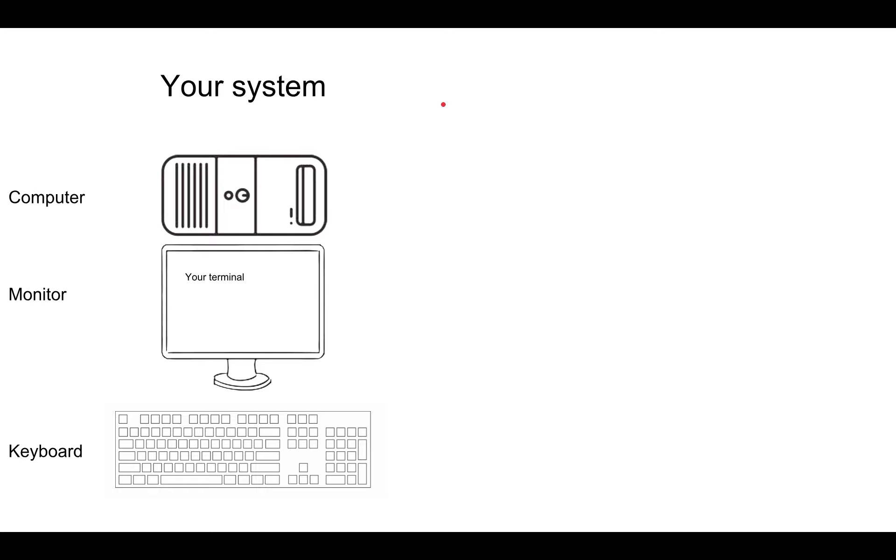